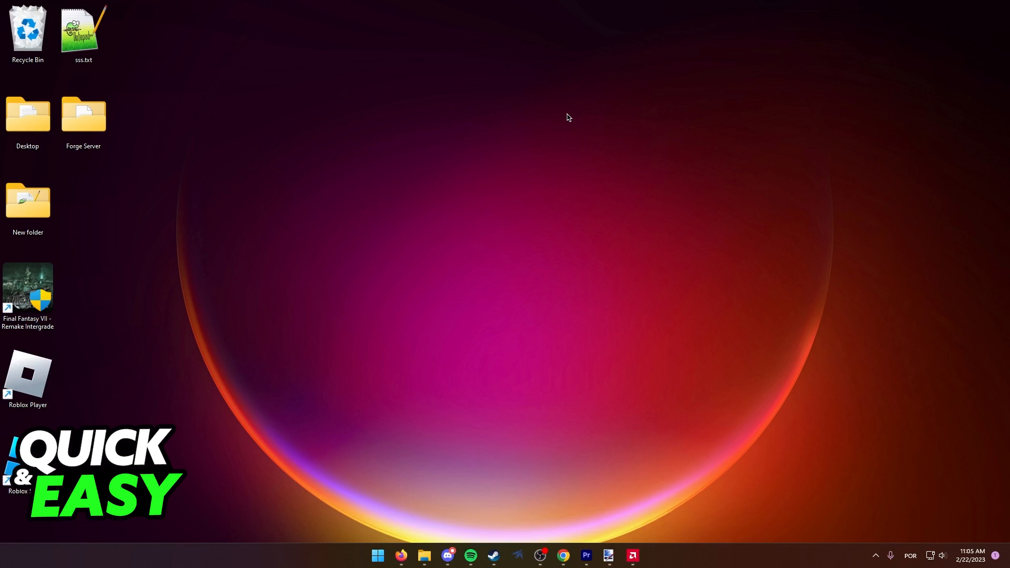
mouse_move(399, 125)
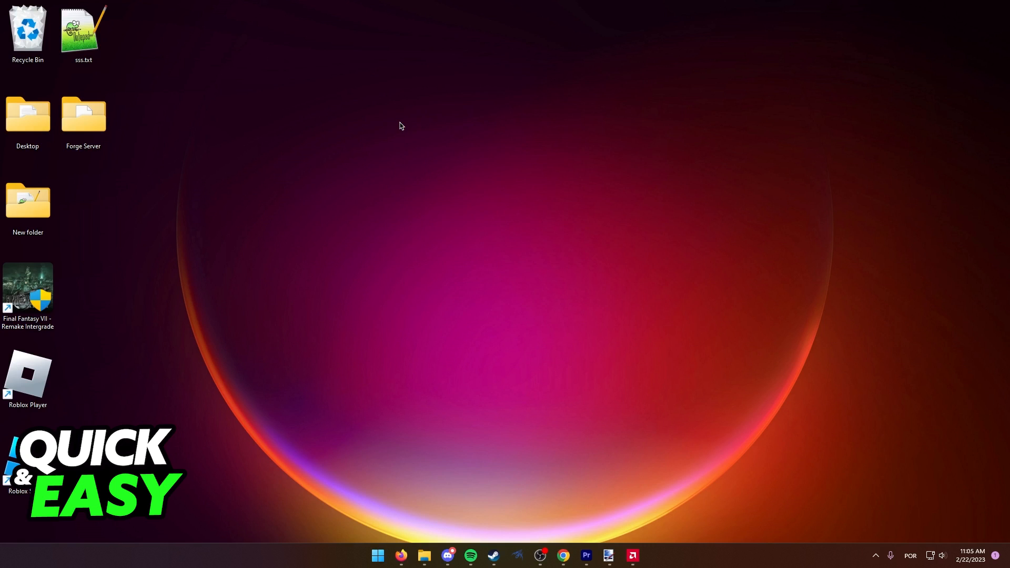
- Right-click an empty spot on the desktop to show its context menu
right_click(447, 115)
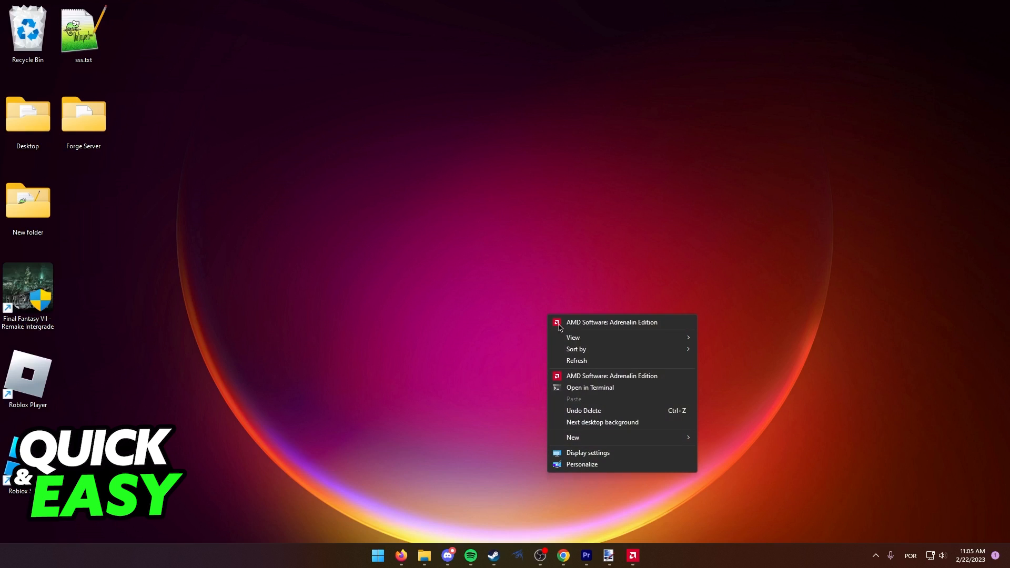
- Go to Display settings and scroll down to the Multiple displays section
left_click(587, 453)
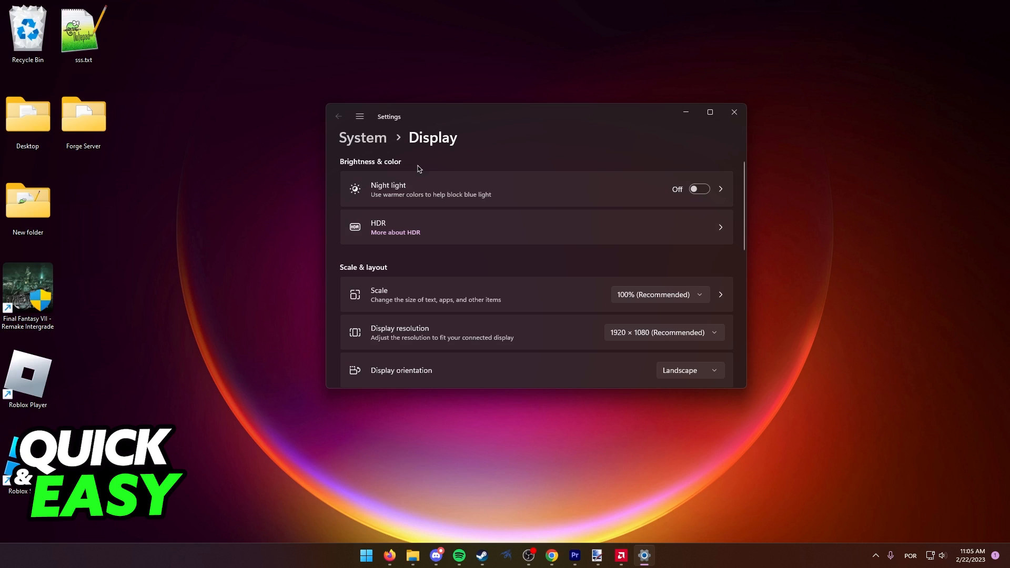
scroll("down", 3)
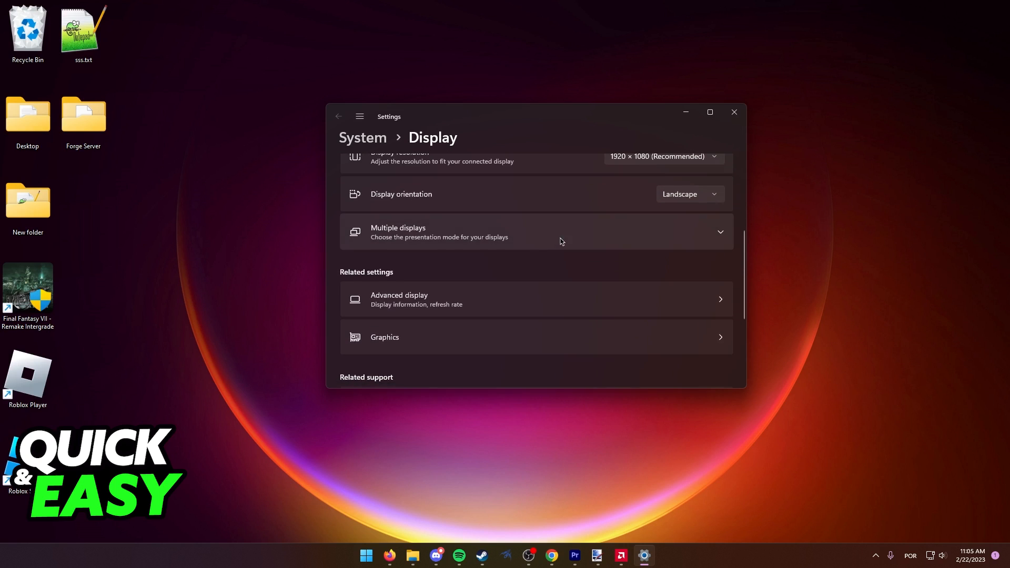
scroll("down", 3)
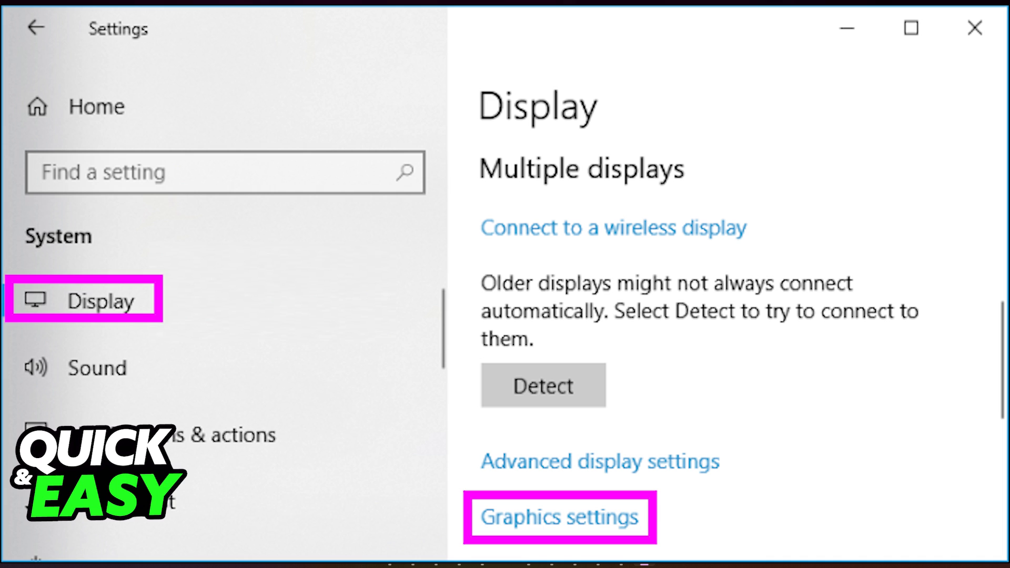
- Go to the Graphics settings page and scroll to the DevilMayCry5.exe app entry
left_click(559, 517)
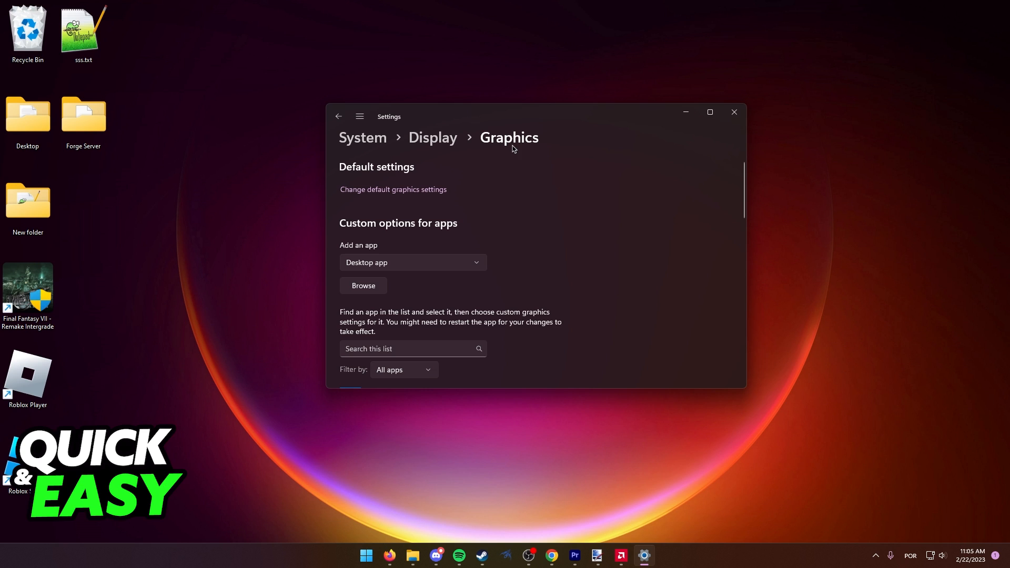
scroll("down", 3)
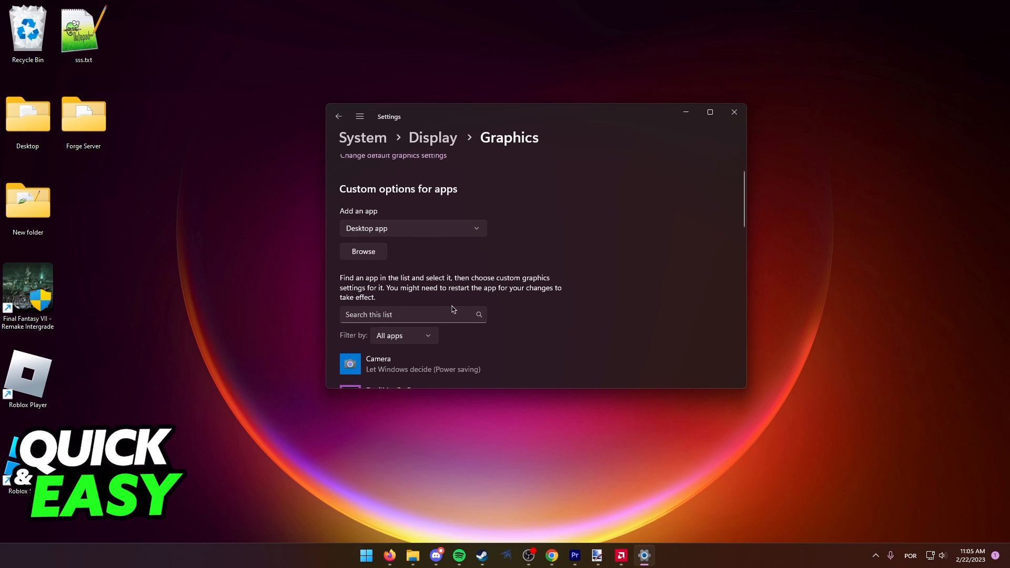
scroll("down", 3)
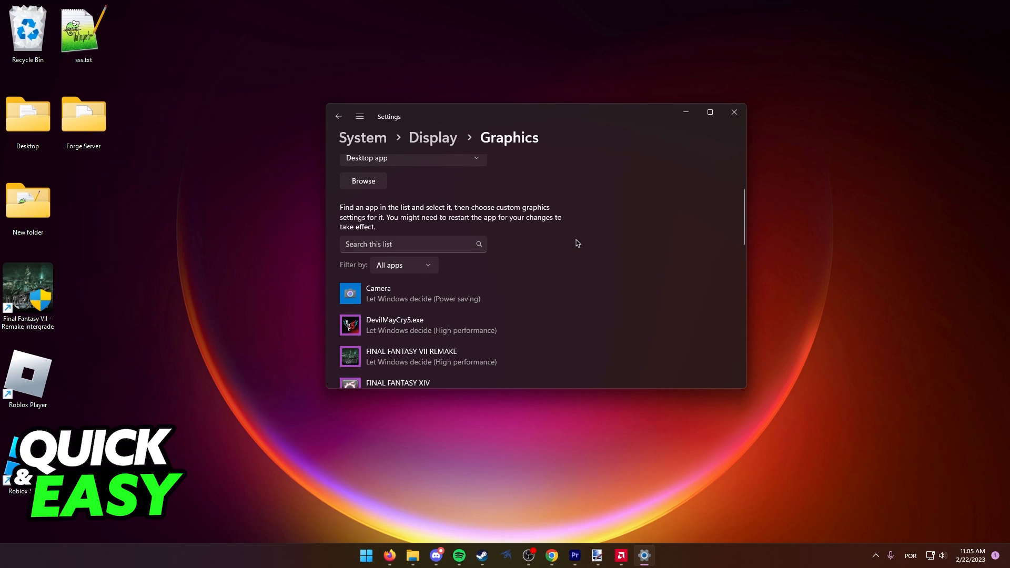
mouse_move(456, 293)
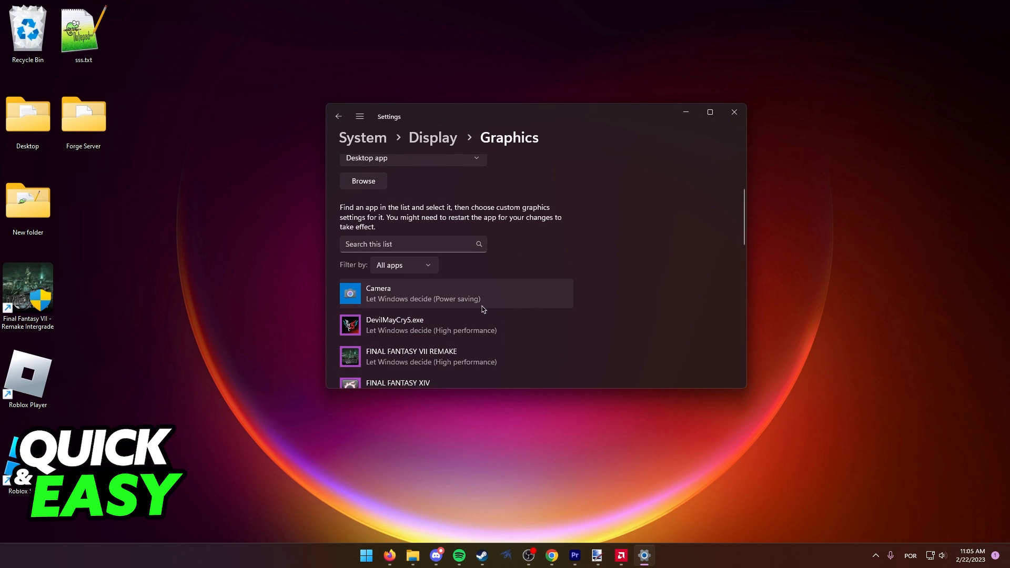
mouse_move(442, 330)
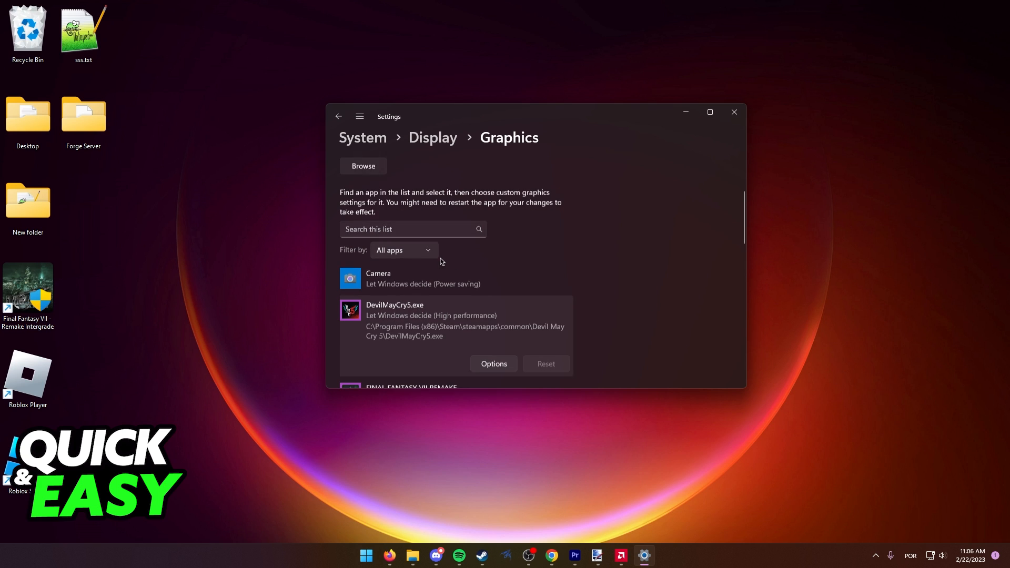
- Set DevilMayCry5.exe's graphics preference to High performance in its Options dialog
left_click(493, 364)
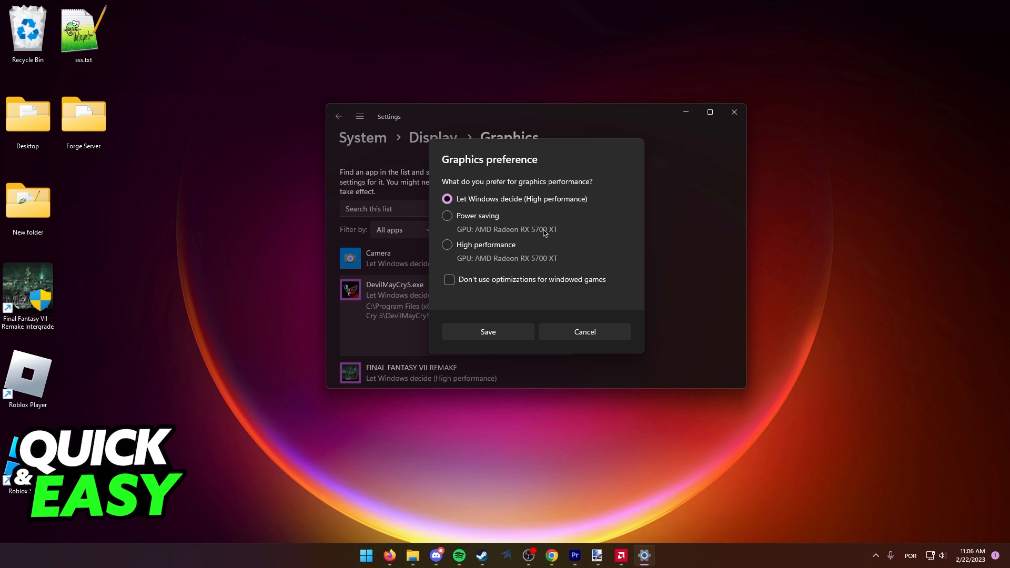
mouse_move(527, 265)
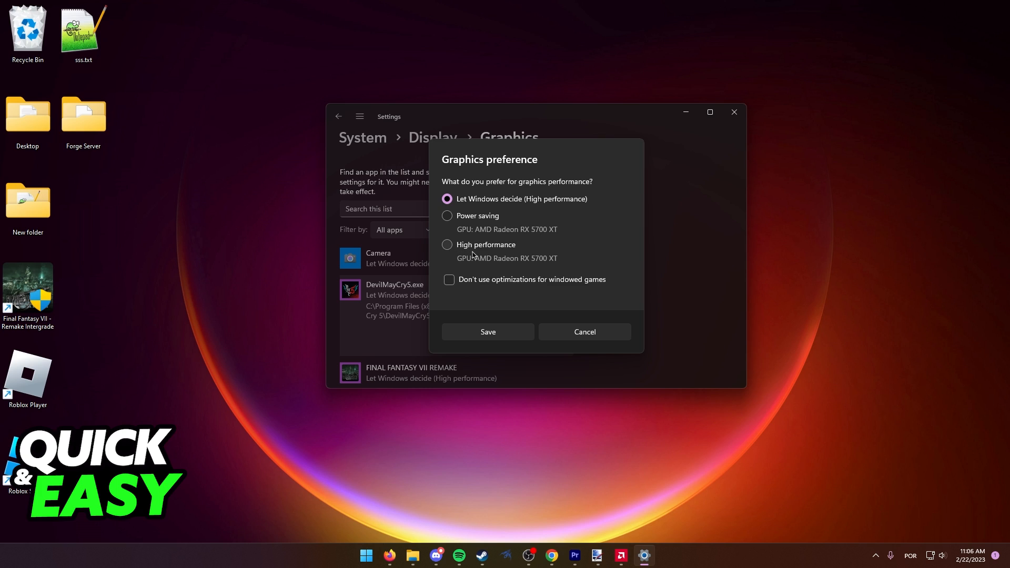
left_click(447, 245)
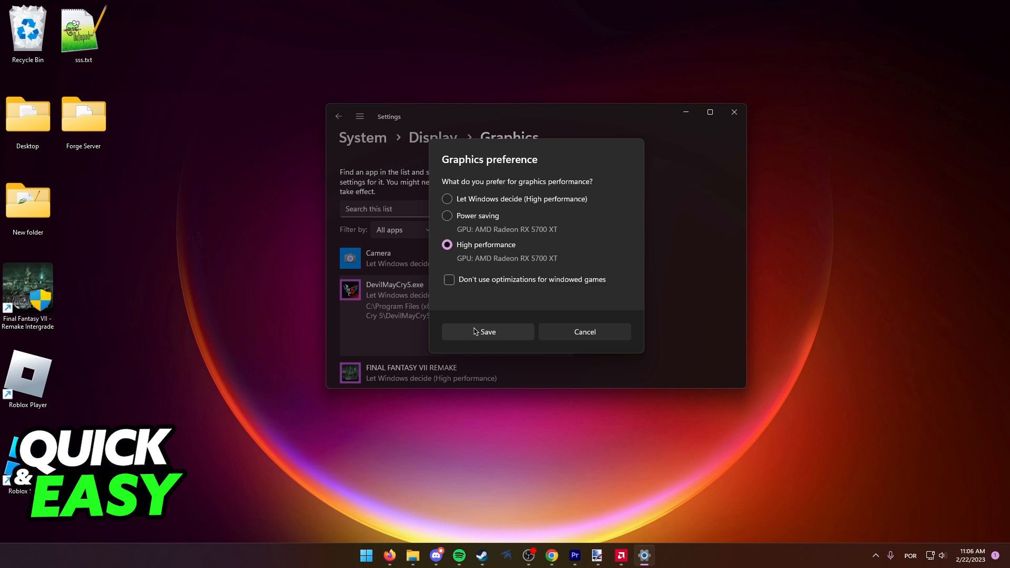
mouse_move(648, 373)
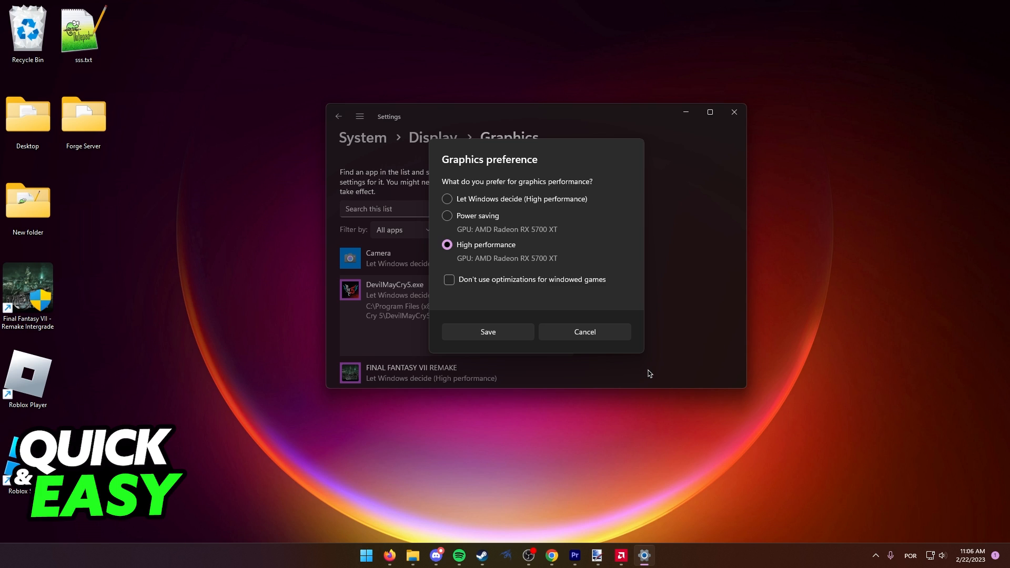